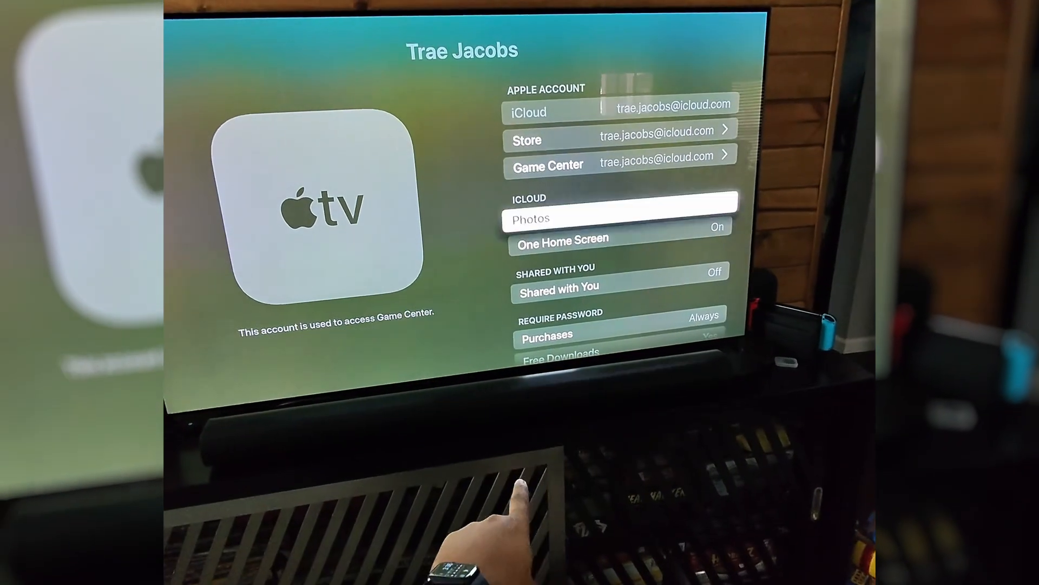
# - Reach Remove User from Apple TV at the bottom of the default user's account page
pyautogui.scroll(-3)
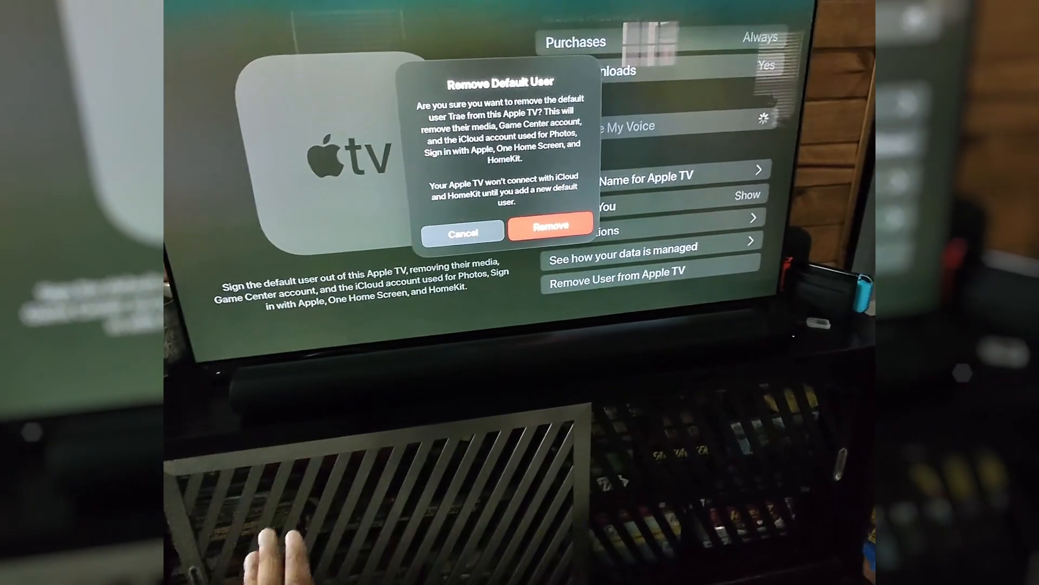
# - Confirm Remove in the Remove Default User dialog and return to the home screen
pyautogui.click(462, 233)
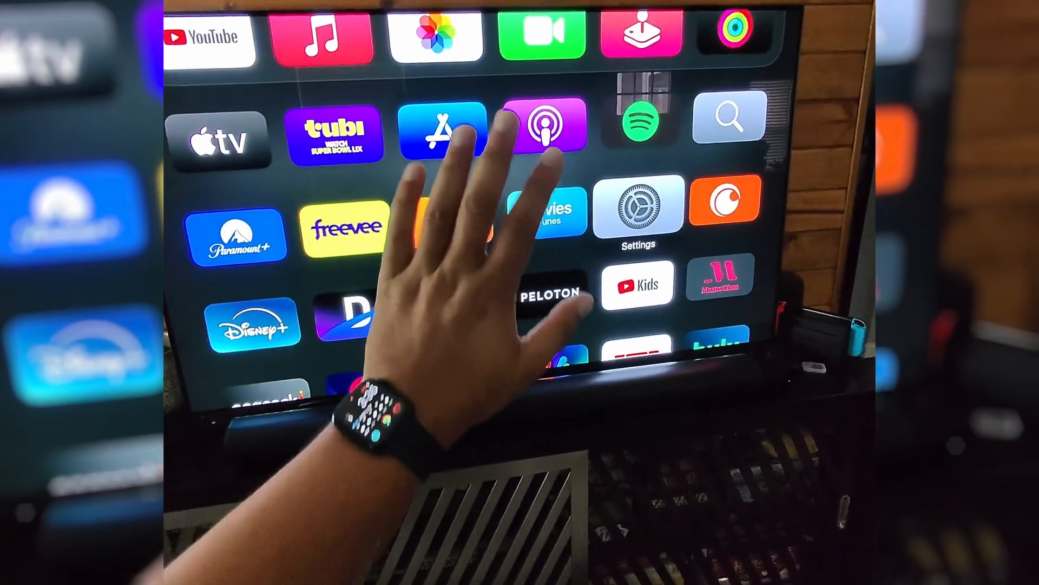
# - From Settings > Users and Accounts, start Add Default User via Sign in with iPhone or iPad
pyautogui.click(637, 206)
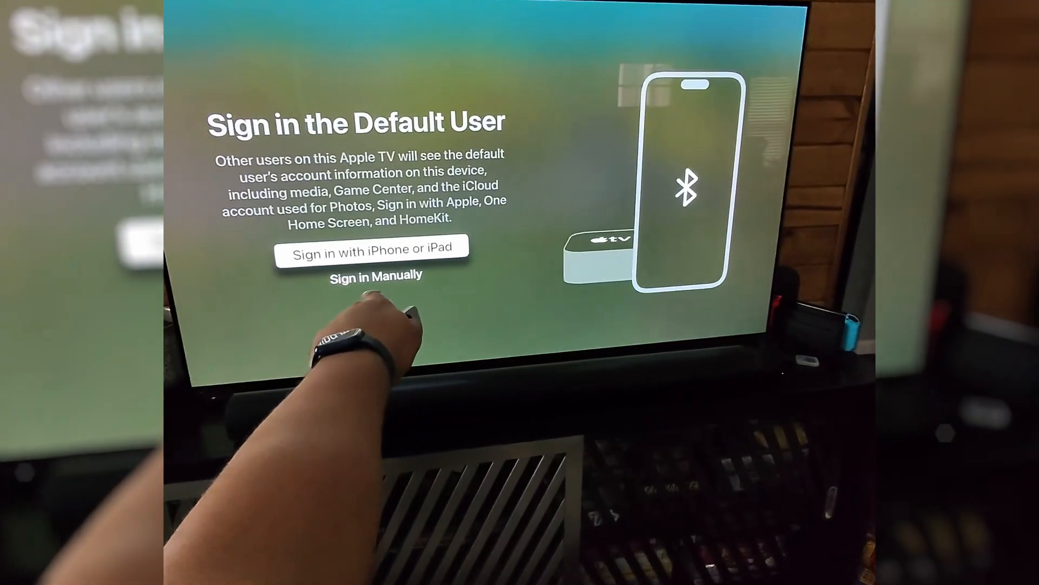
pyautogui.click(376, 247)
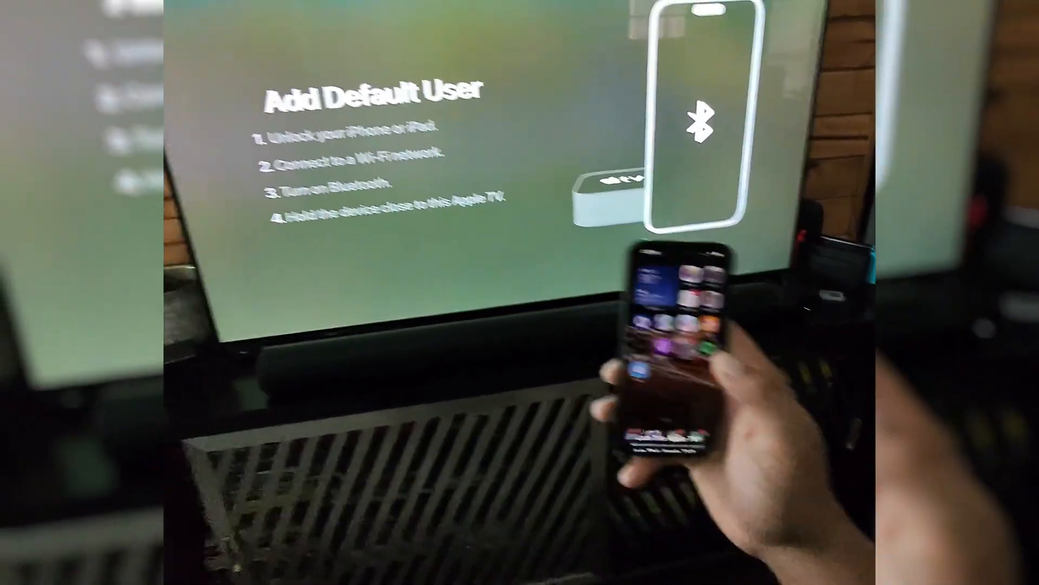